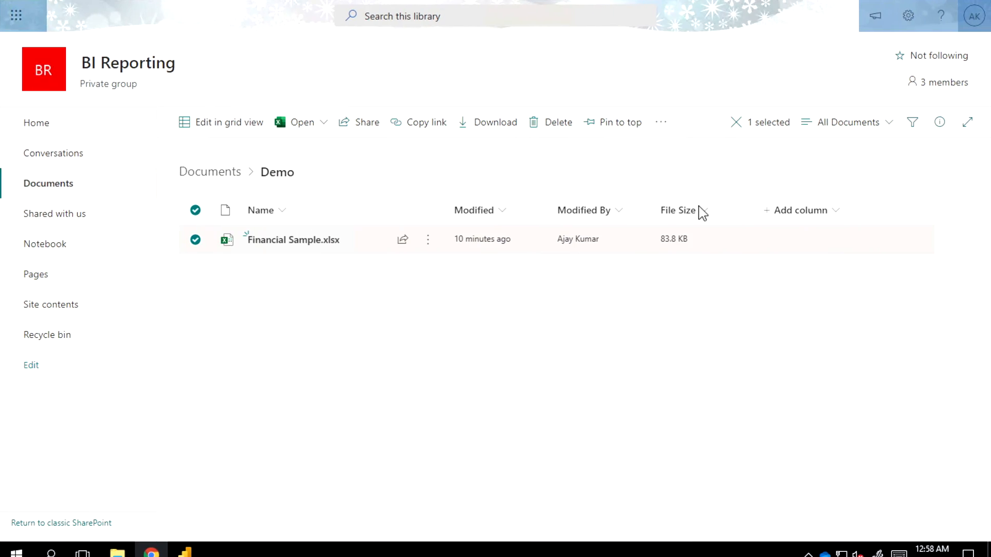
mouse_move(448, 363)
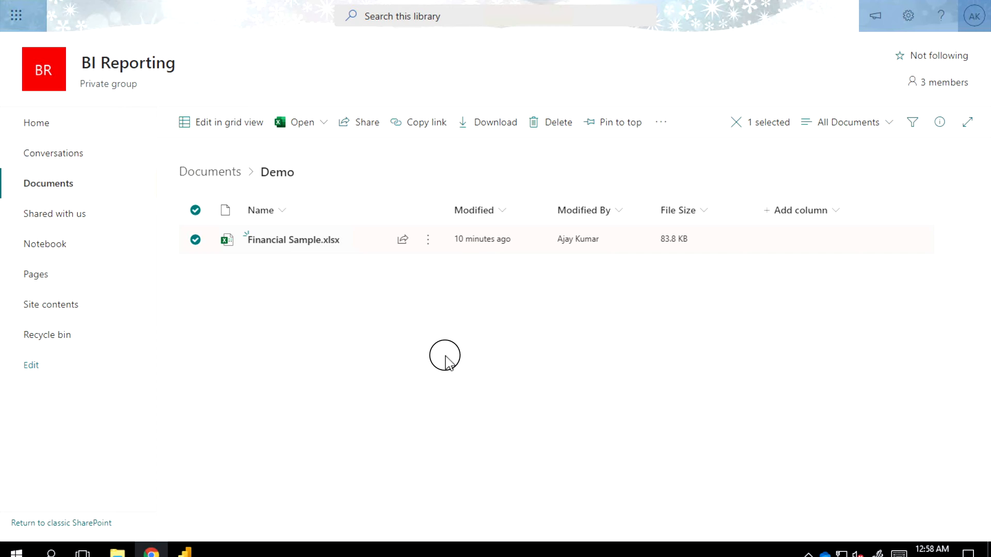
Select Financial Sample.xlsx and show its actions to reveal the open-in-browser or app options.
click(194, 239)
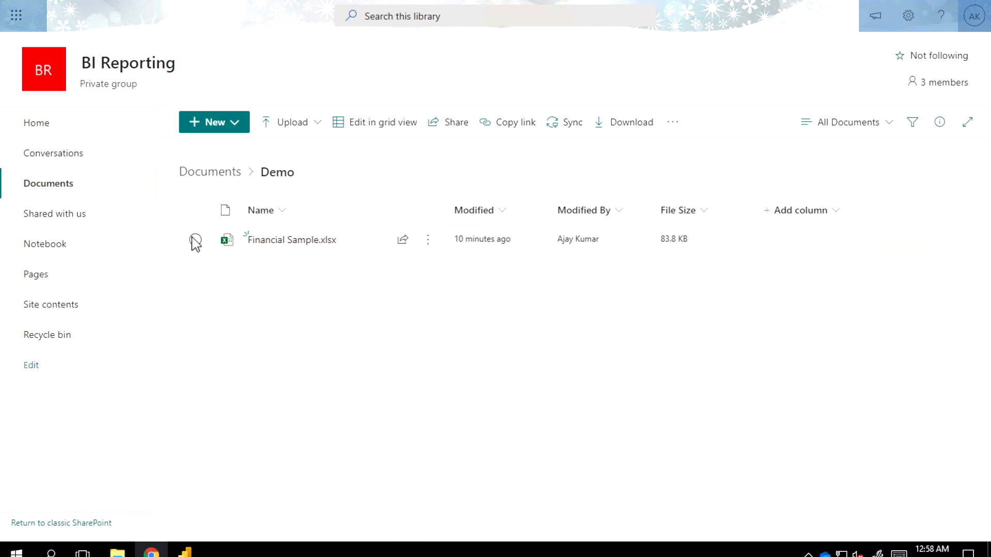
click(195, 239)
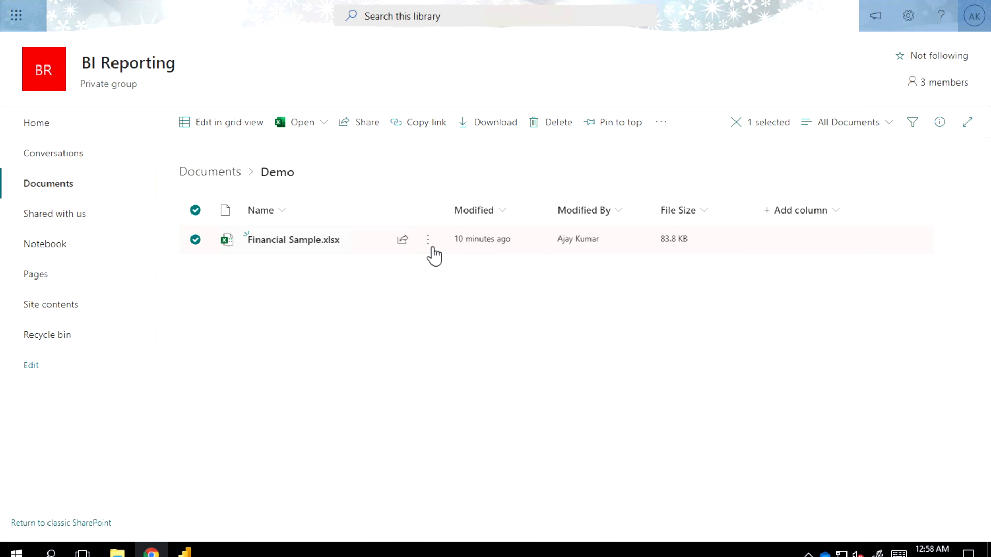
click(428, 239)
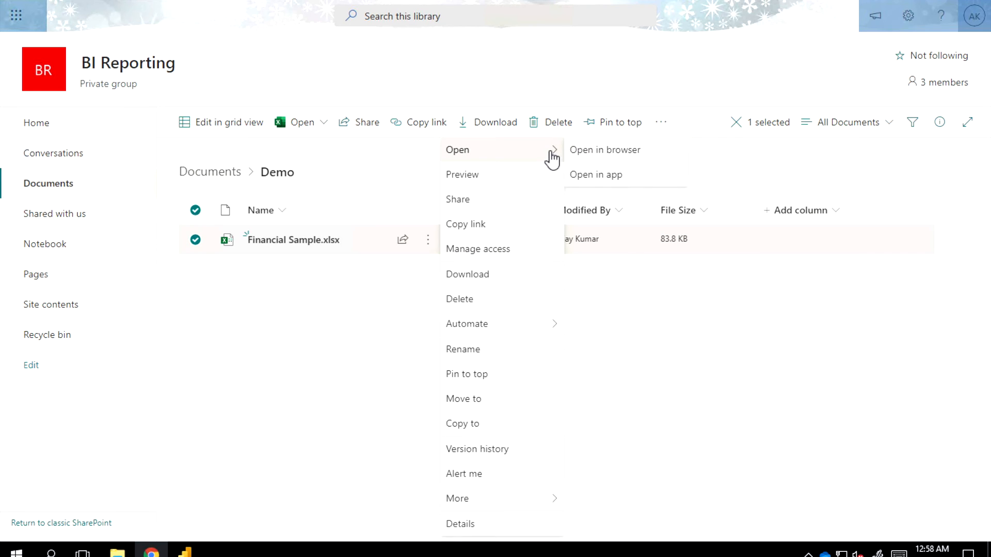
mouse_move(588, 182)
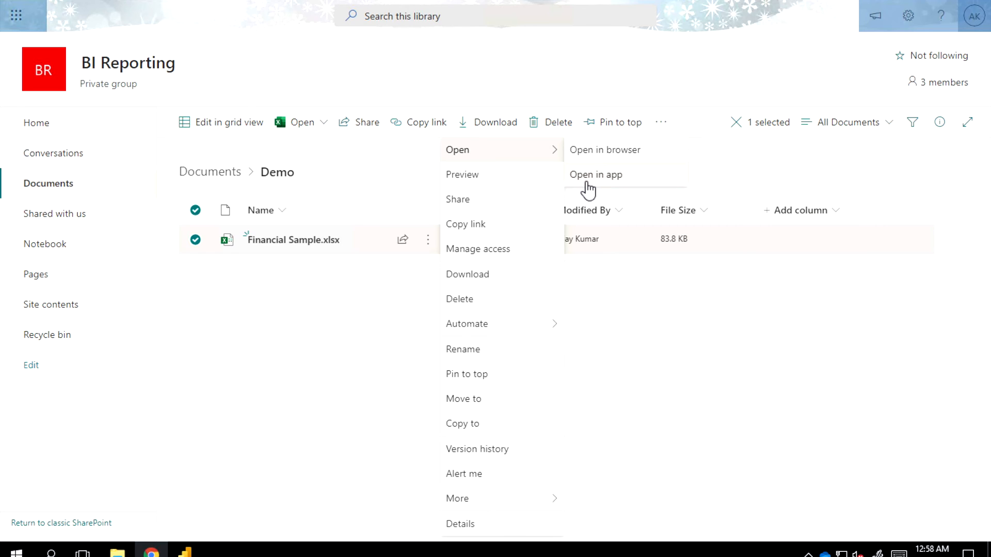
Open Financial Sample.xlsx in desktop Excel and view its File Info page.
click(594, 175)
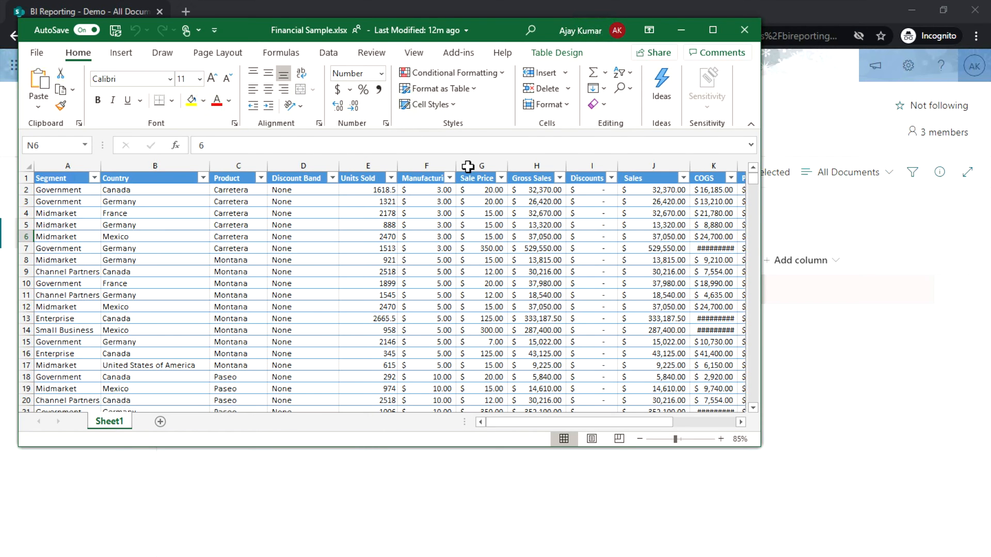
mouse_move(60, 62)
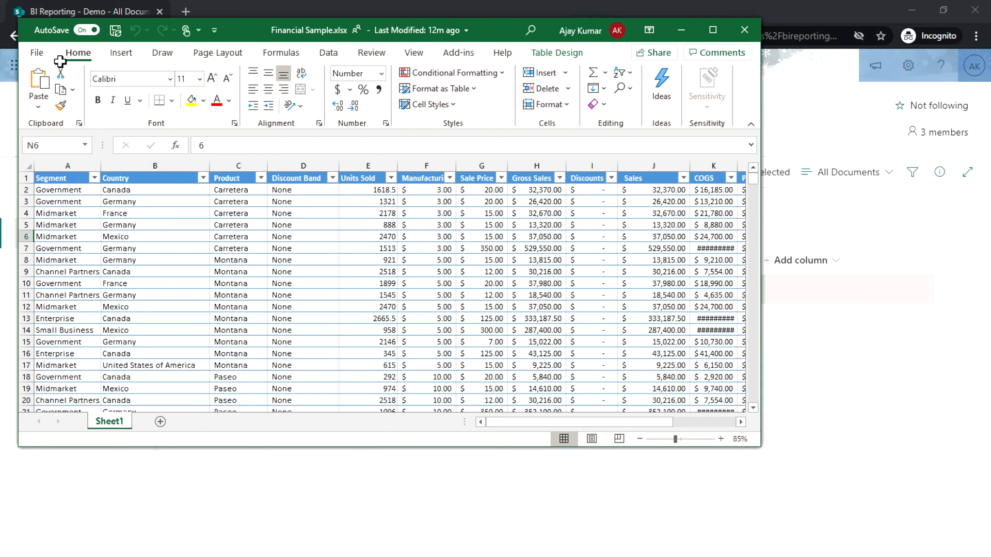
click(37, 53)
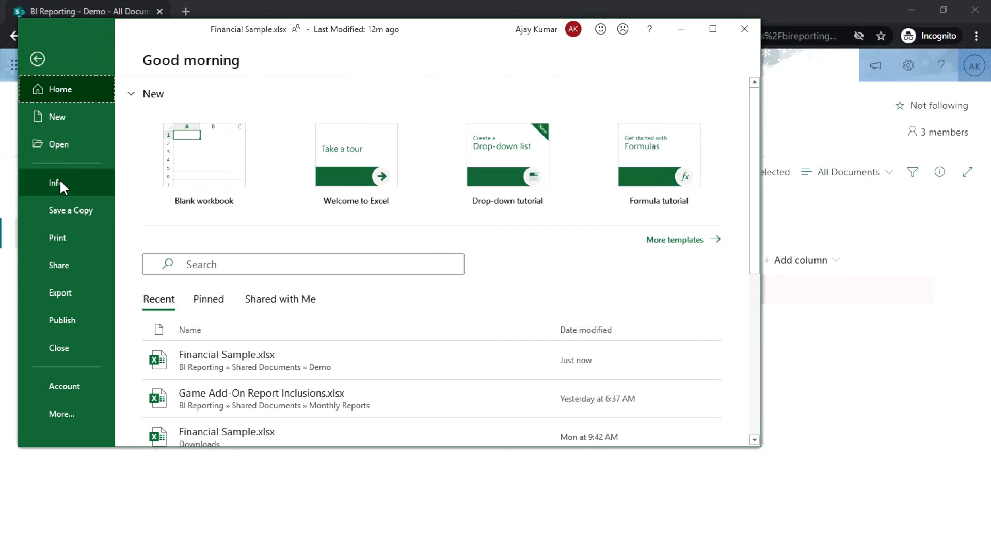
click(53, 183)
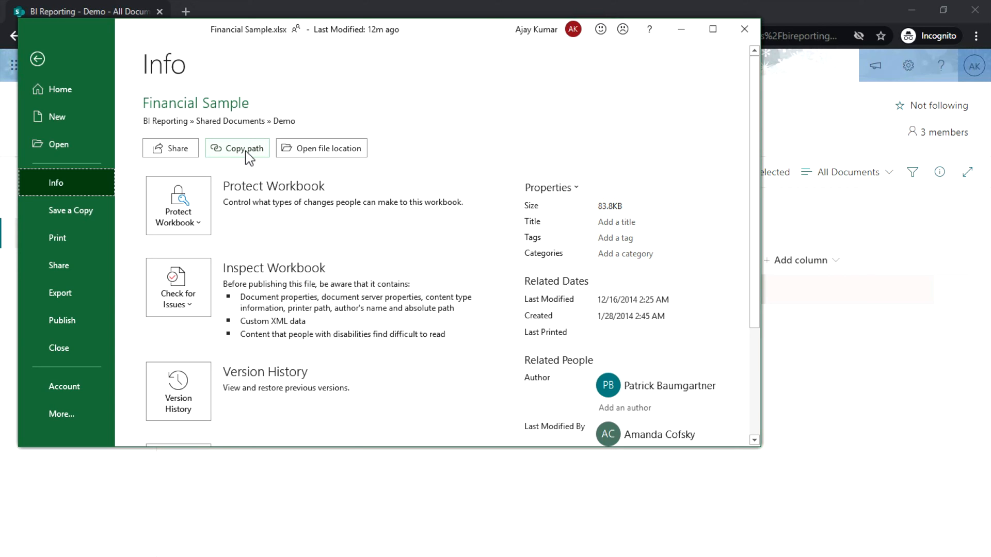
mouse_move(742, 53)
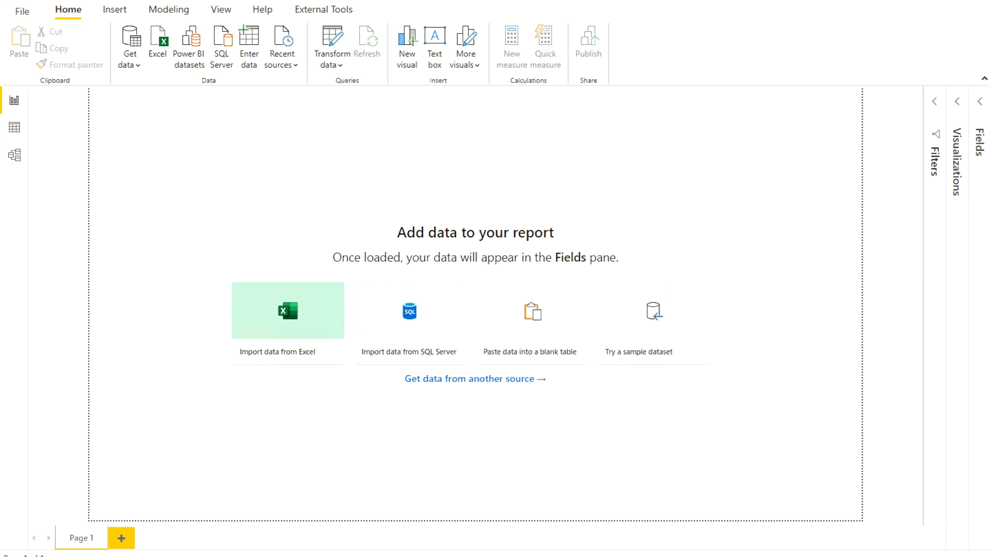
mouse_move(129, 46)
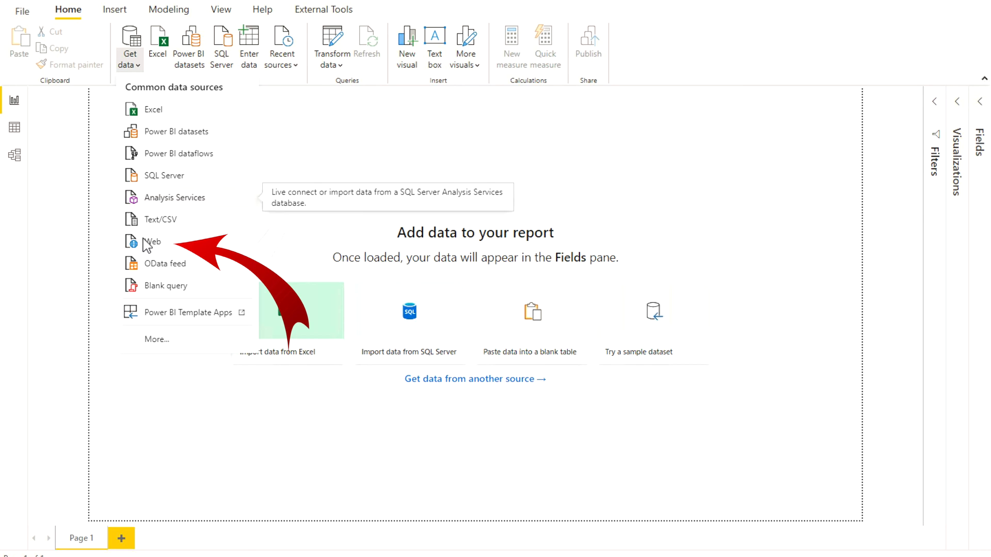
mouse_move(152, 242)
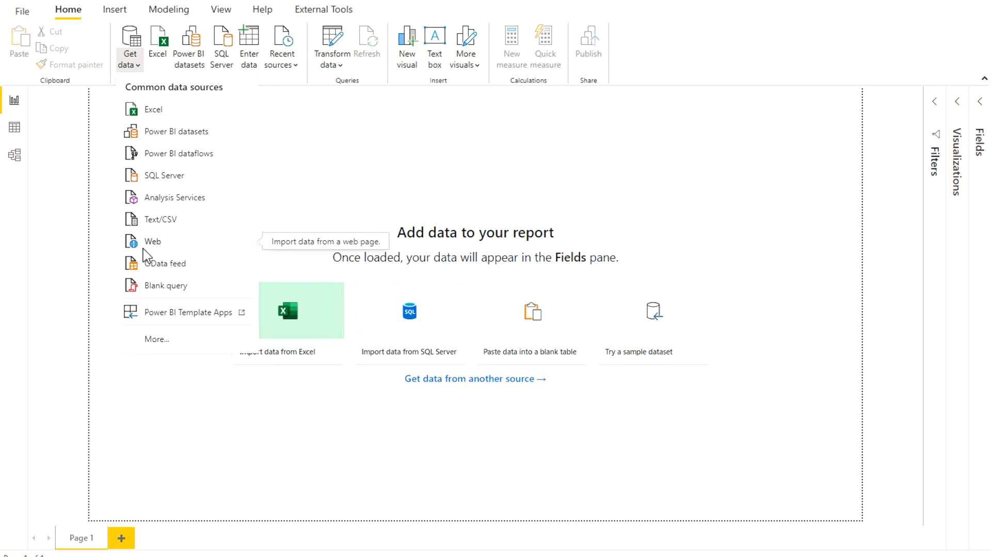
Choose the Web connector so the workbook's SharePoint URL can be pasted in.
click(147, 256)
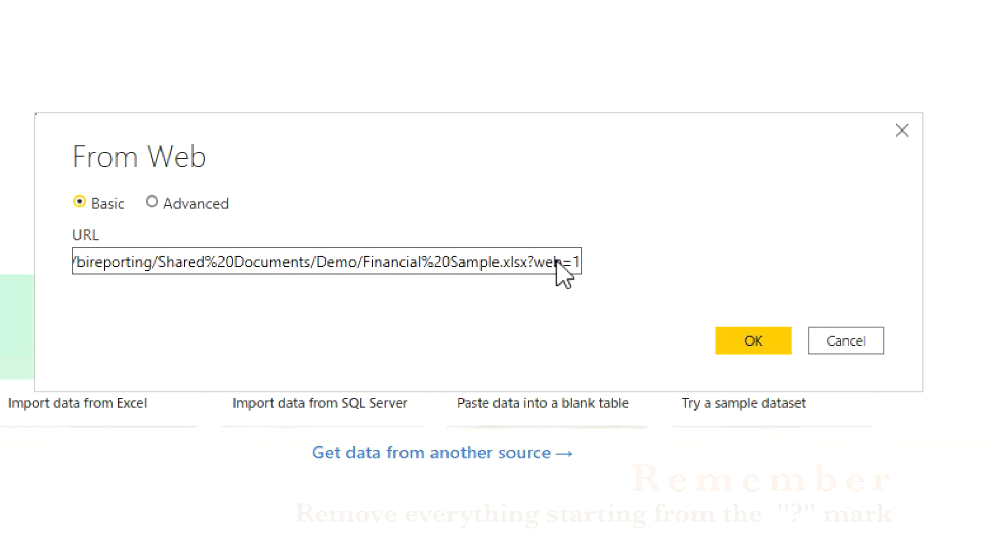
Remove '?web=1' from the URL, submit it, and dismiss the anonymous credentials error.
click(545, 262)
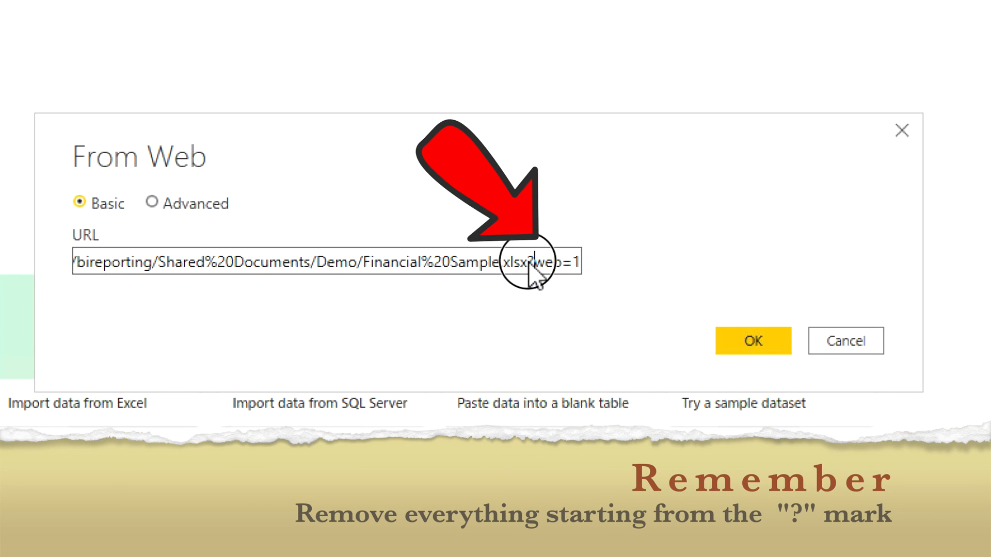
drag(521, 262, 575, 263)
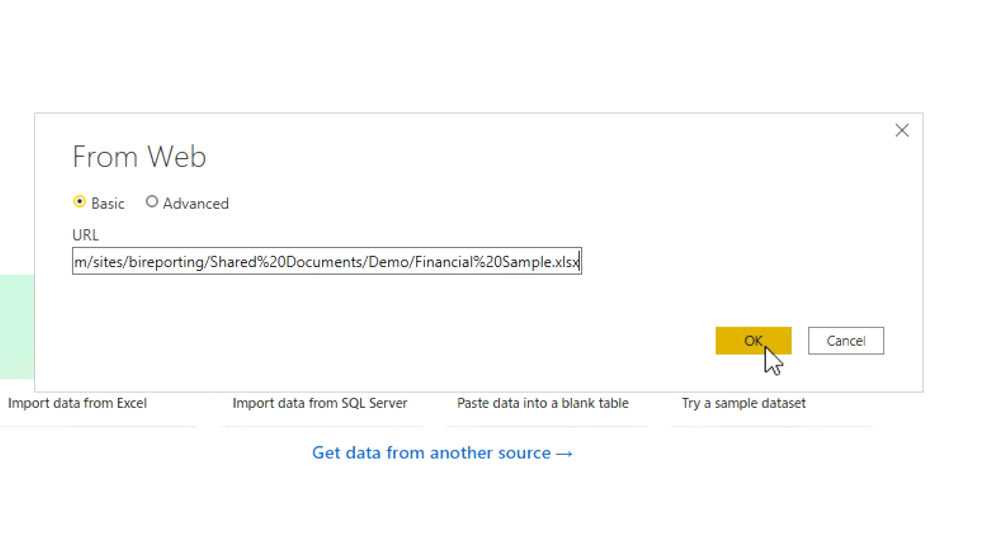
click(753, 341)
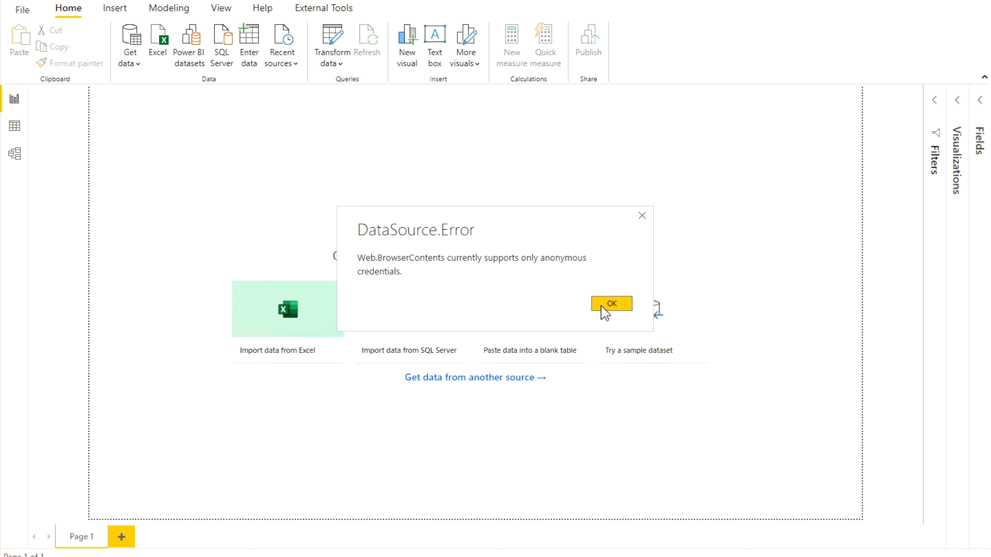
mouse_move(614, 341)
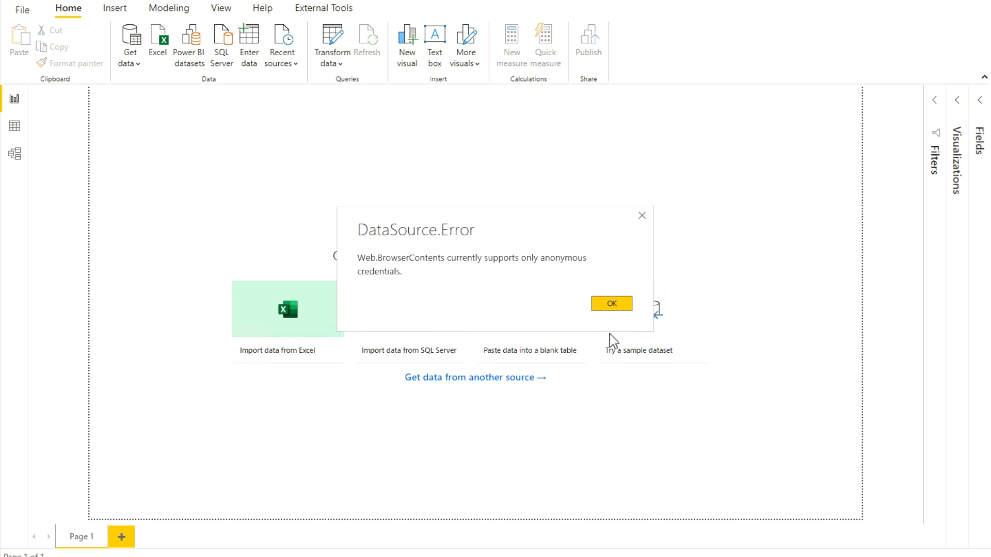
click(610, 304)
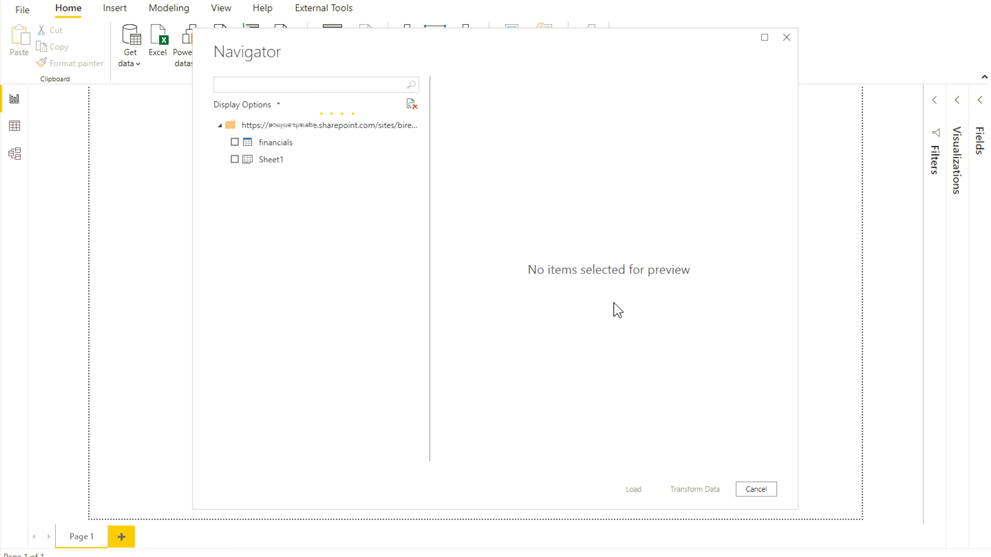
mouse_move(250, 147)
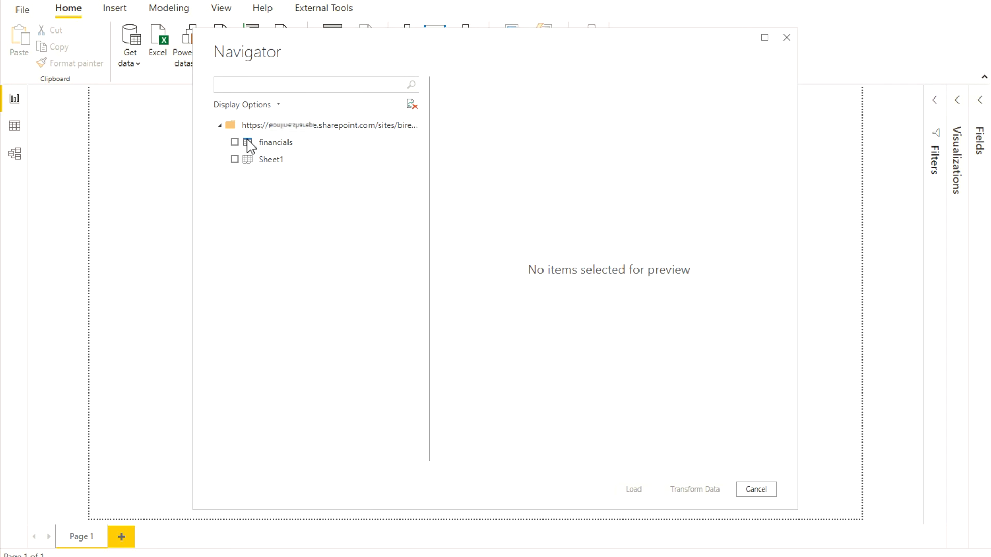
Preview and tick the financials table in Navigator, then load it.
click(276, 142)
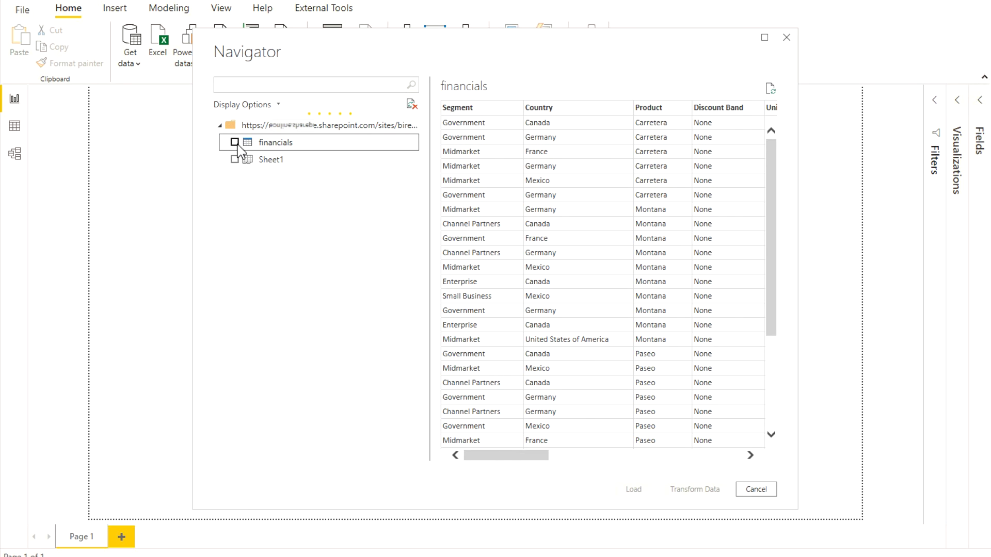
click(234, 142)
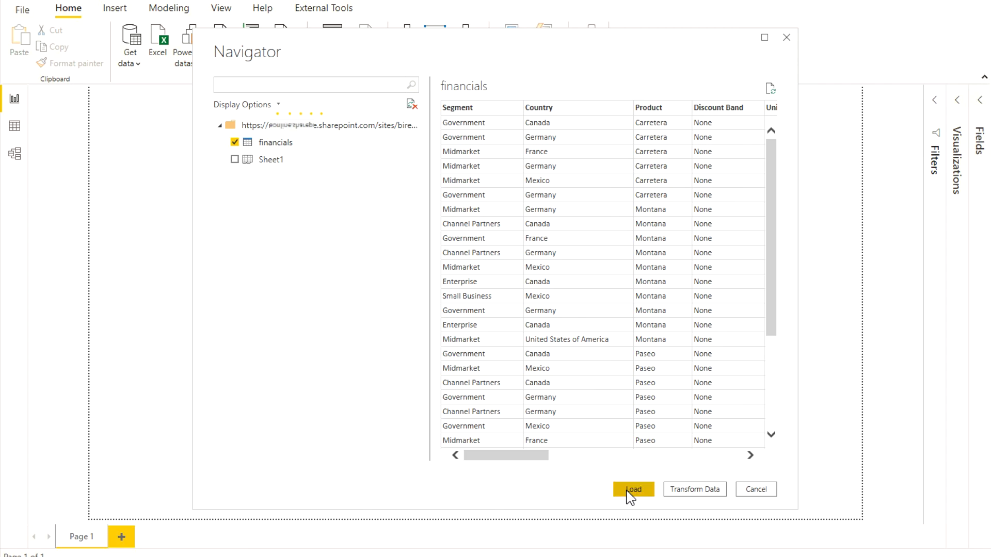
click(633, 489)
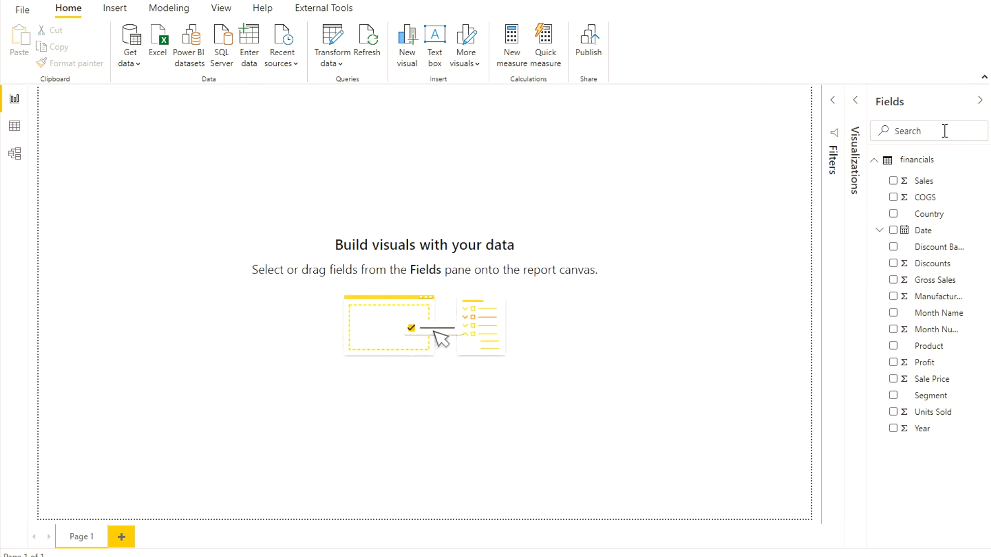
mouse_move(946, 304)
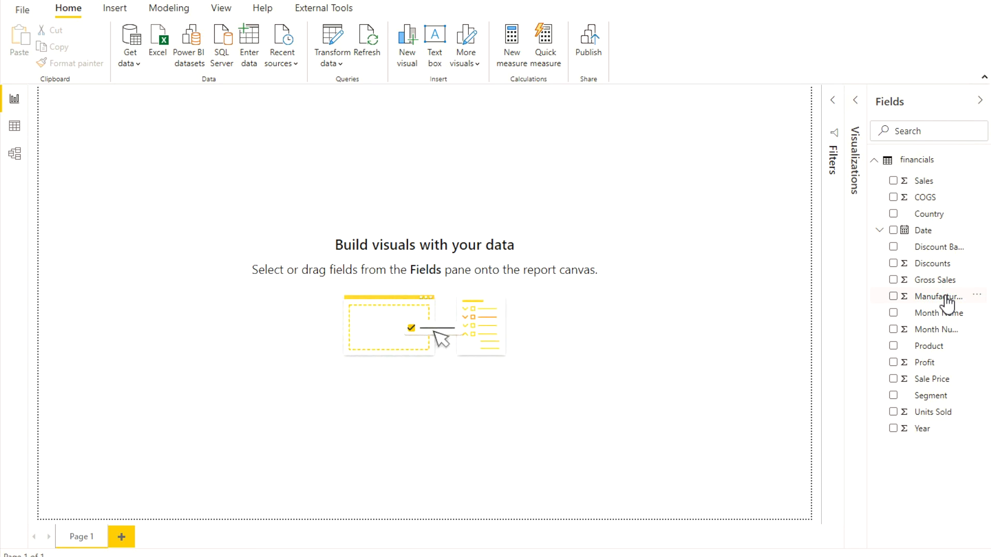
mouse_move(953, 364)
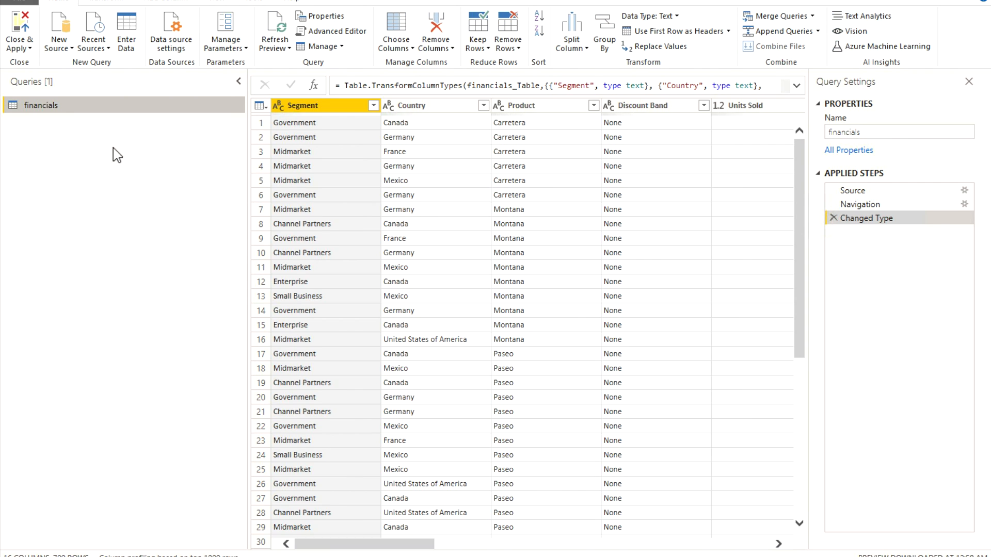
mouse_move(182, 211)
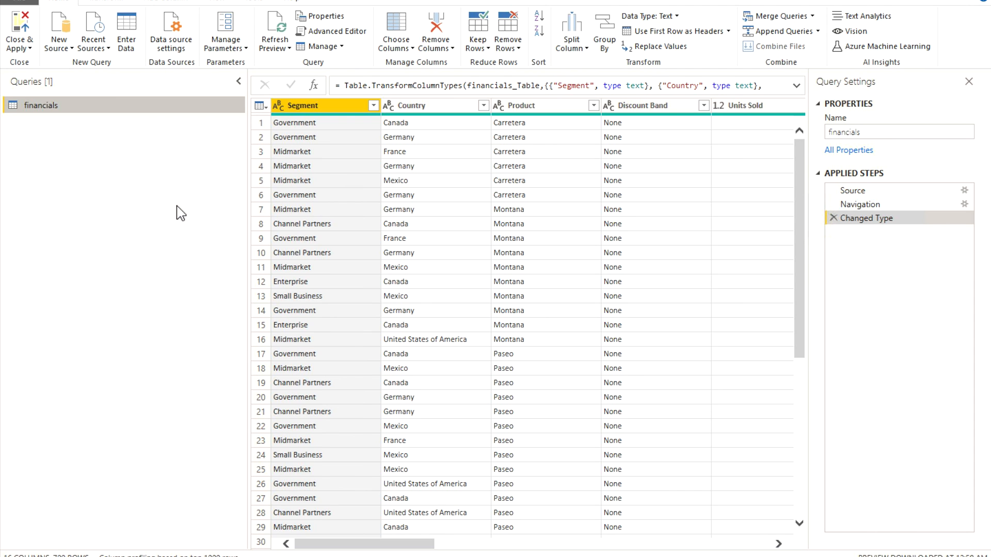
mouse_move(331, 31)
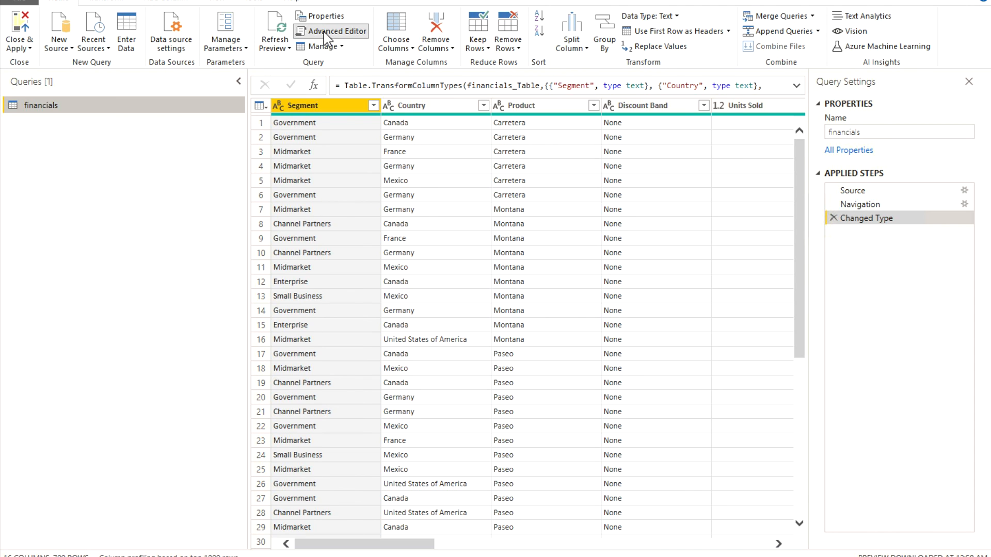
Review the query's Excel.Workbook M code in Advanced Editor, then Close & Apply.
click(337, 31)
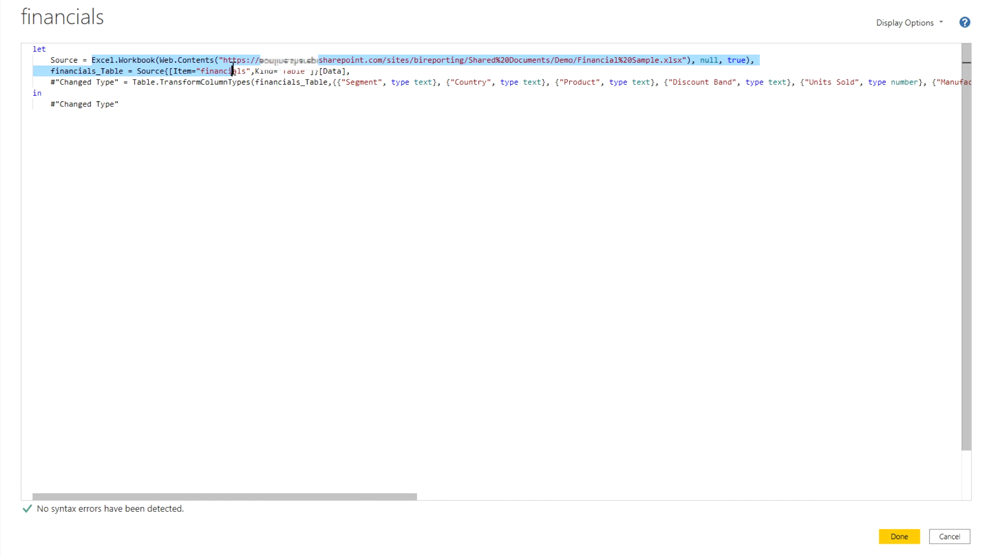
click(898, 537)
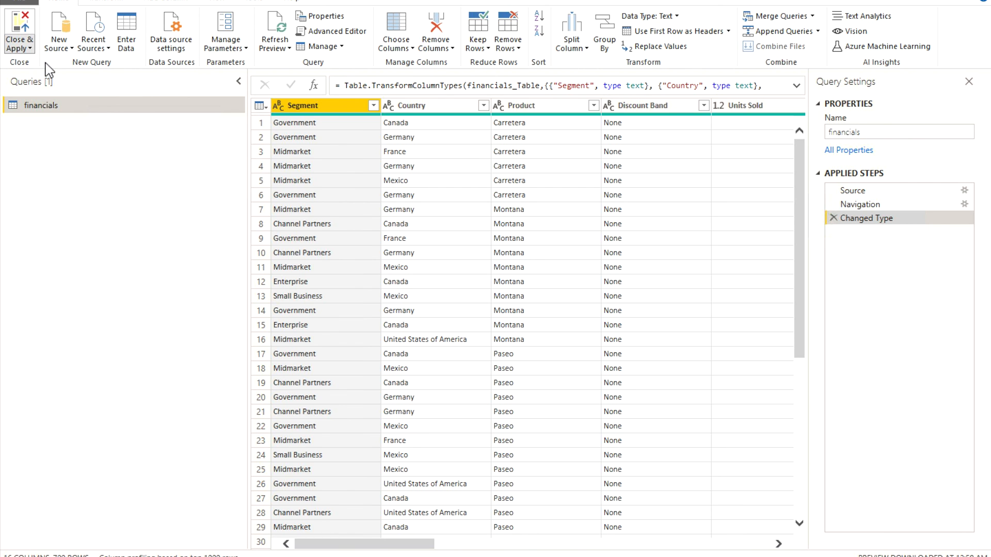
click(20, 30)
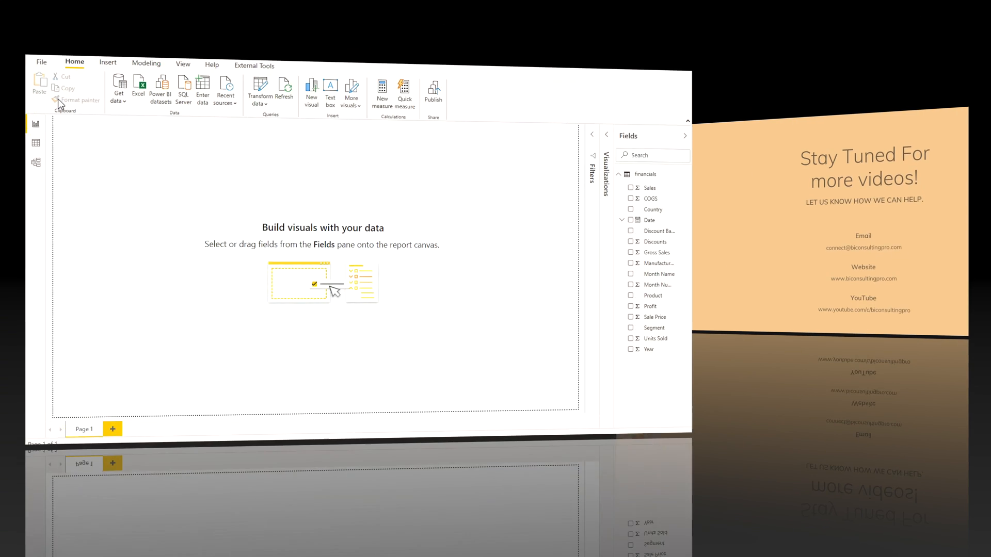